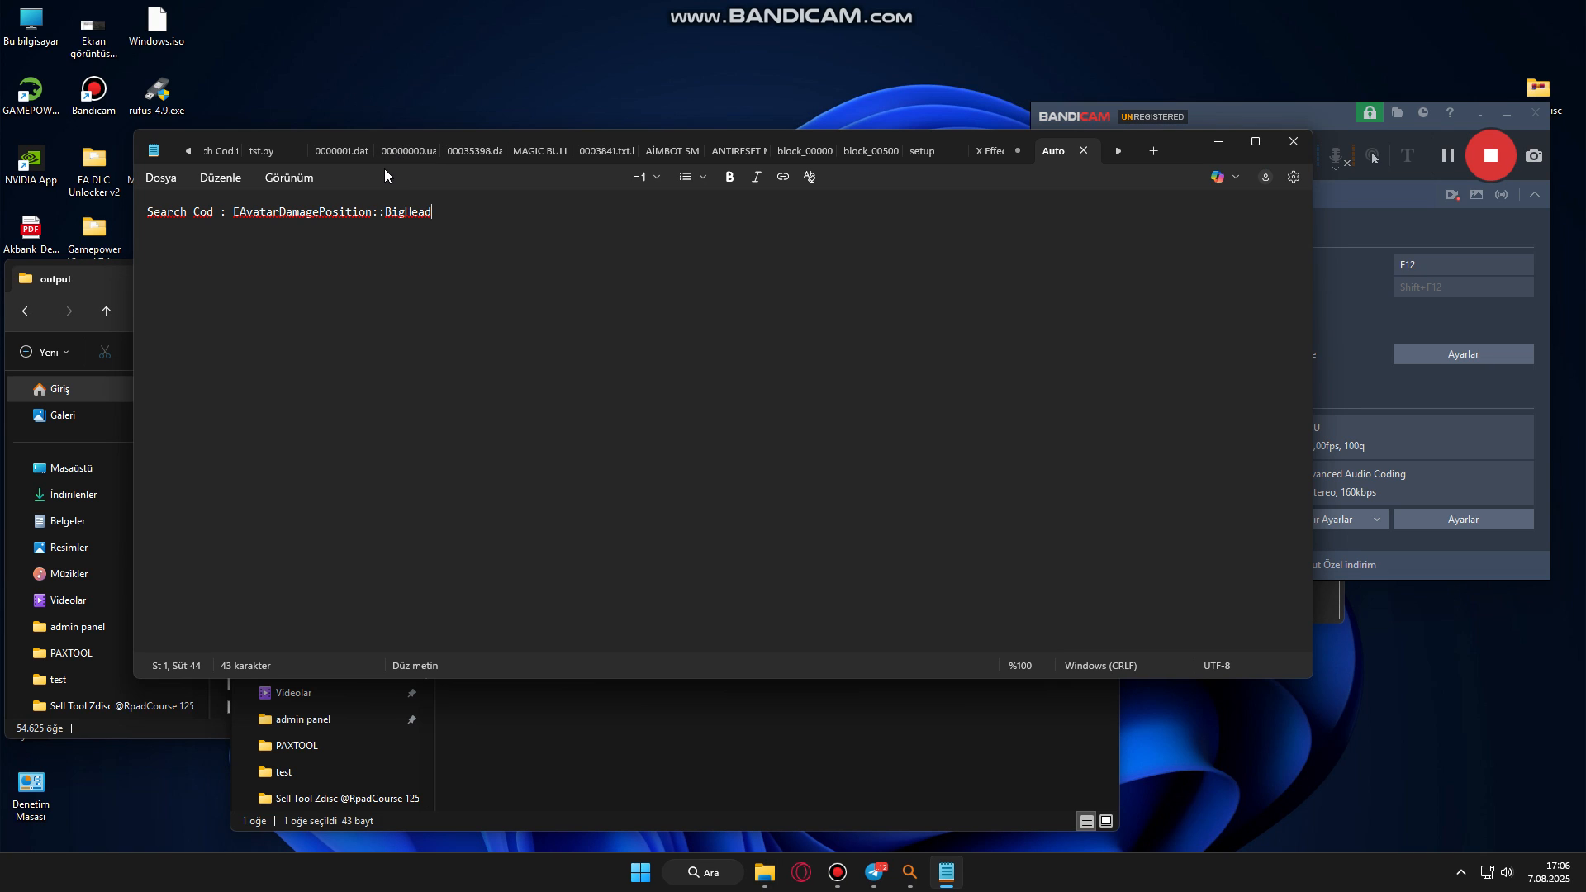
Select the EAvatarDamagePosition::BigHead search text in the Notepad note
left_click_drag(271, 212, 430, 211)
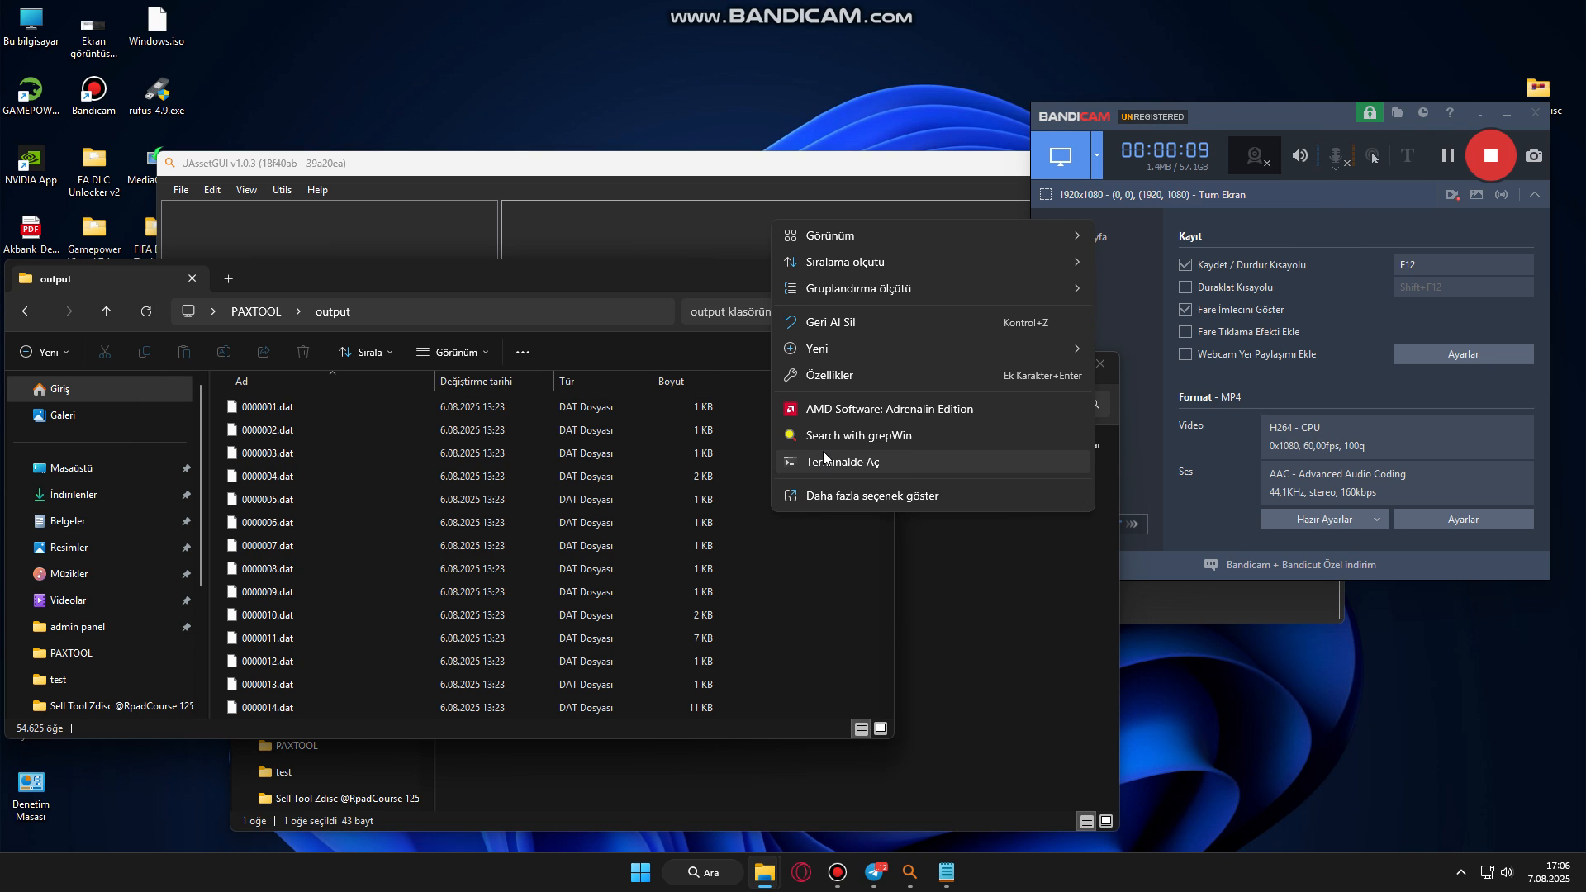
Search the output folder with grepWin and copy the found 0027158.dat into Auto Headshot
left_click(859, 435)
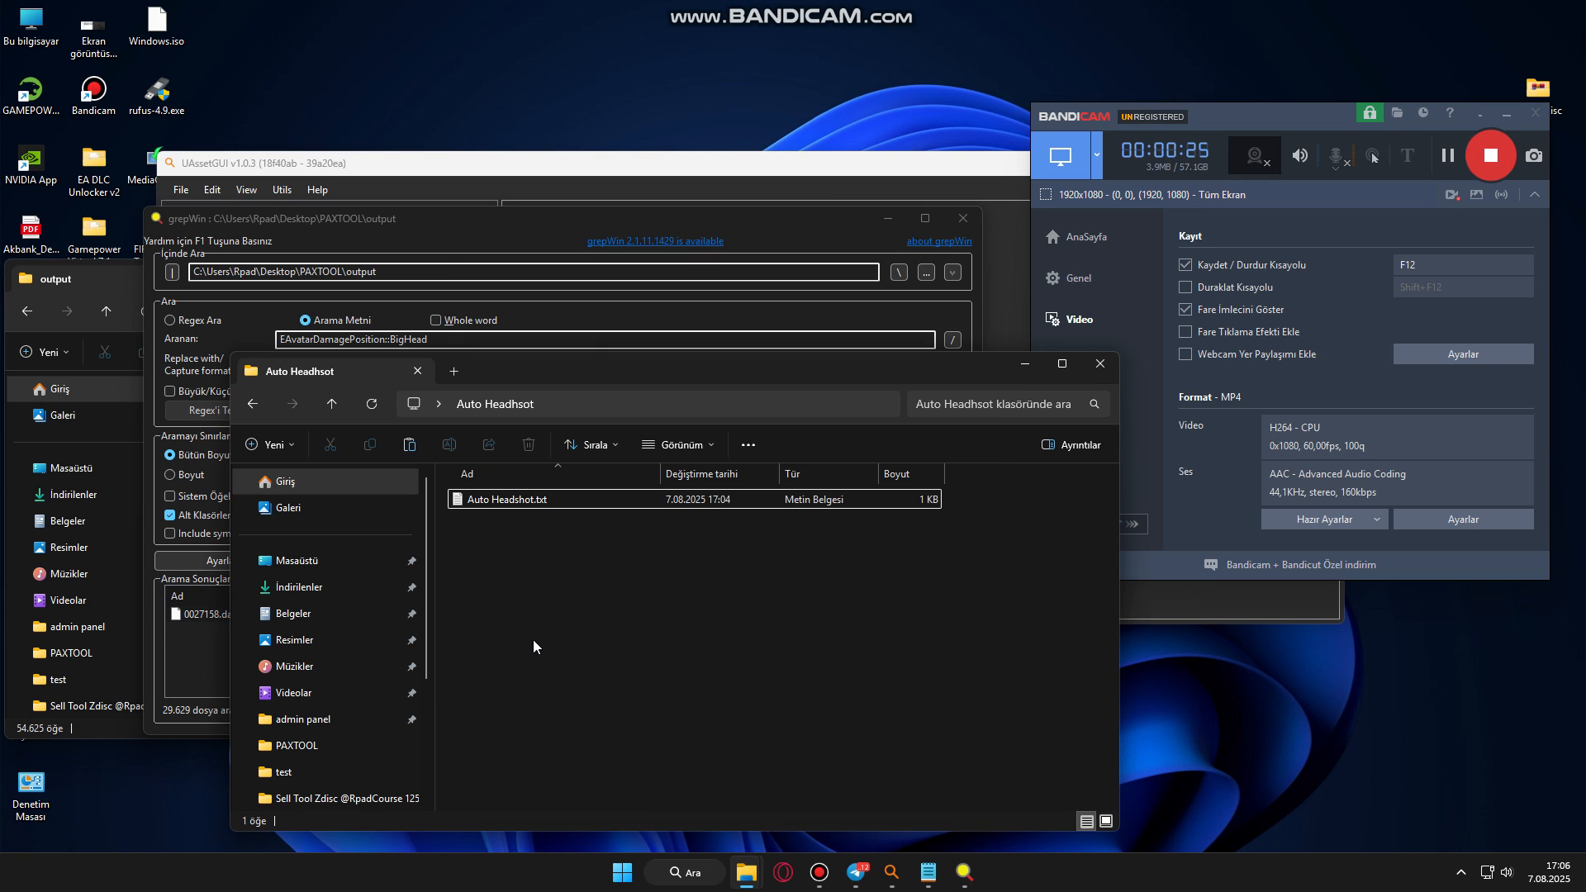
left_click(684, 872)
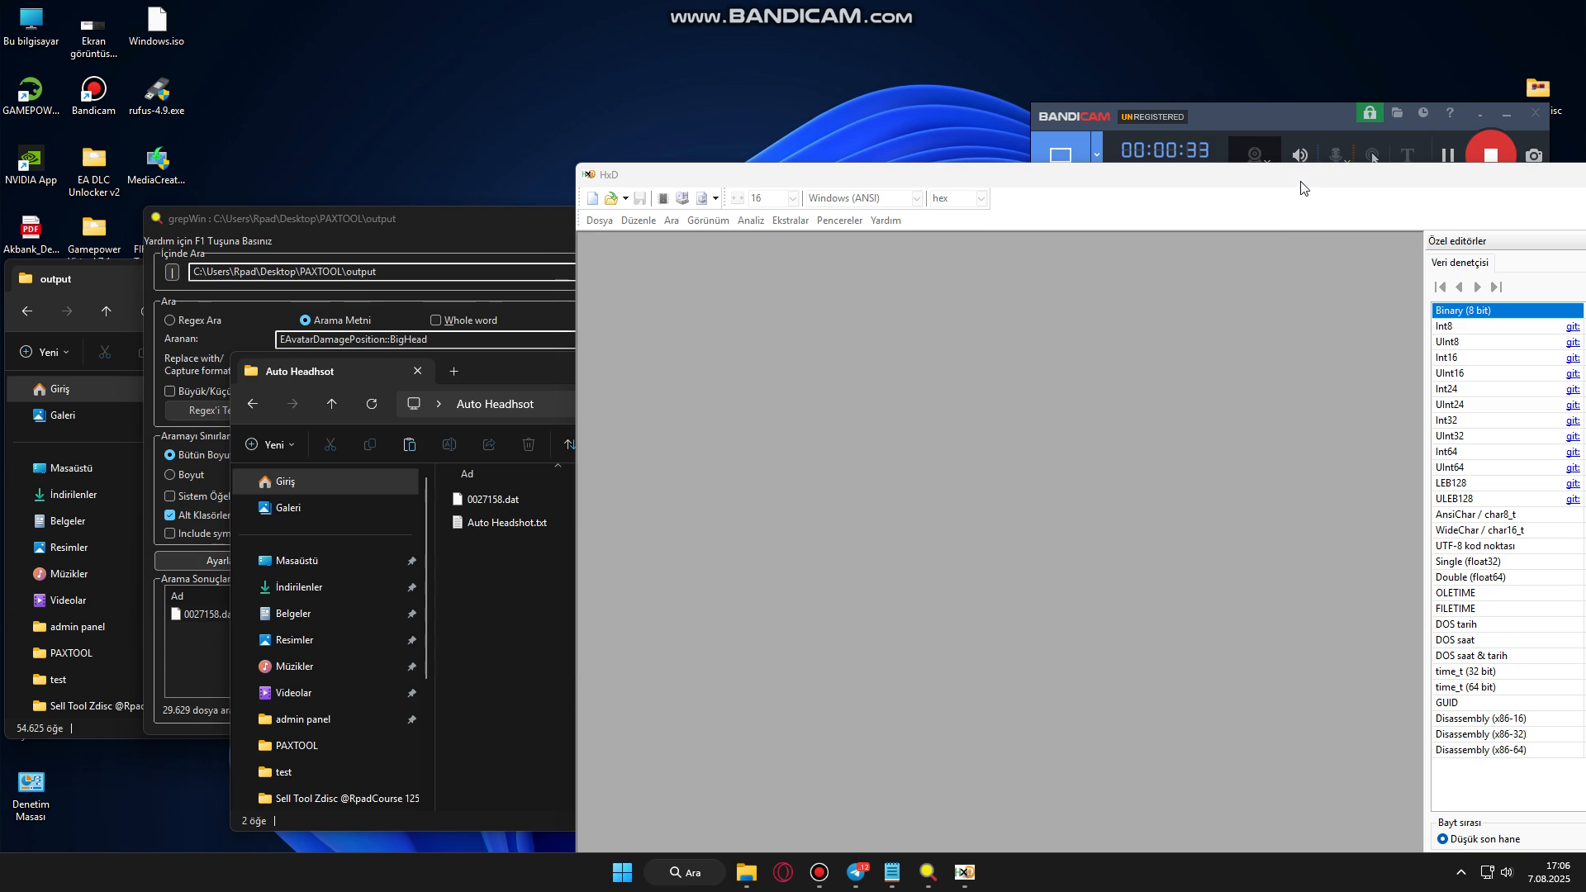
Open 0027158.dat and find all EAvatarDamagePosition::BigHead matches with direction set to All
double_click(495, 499)
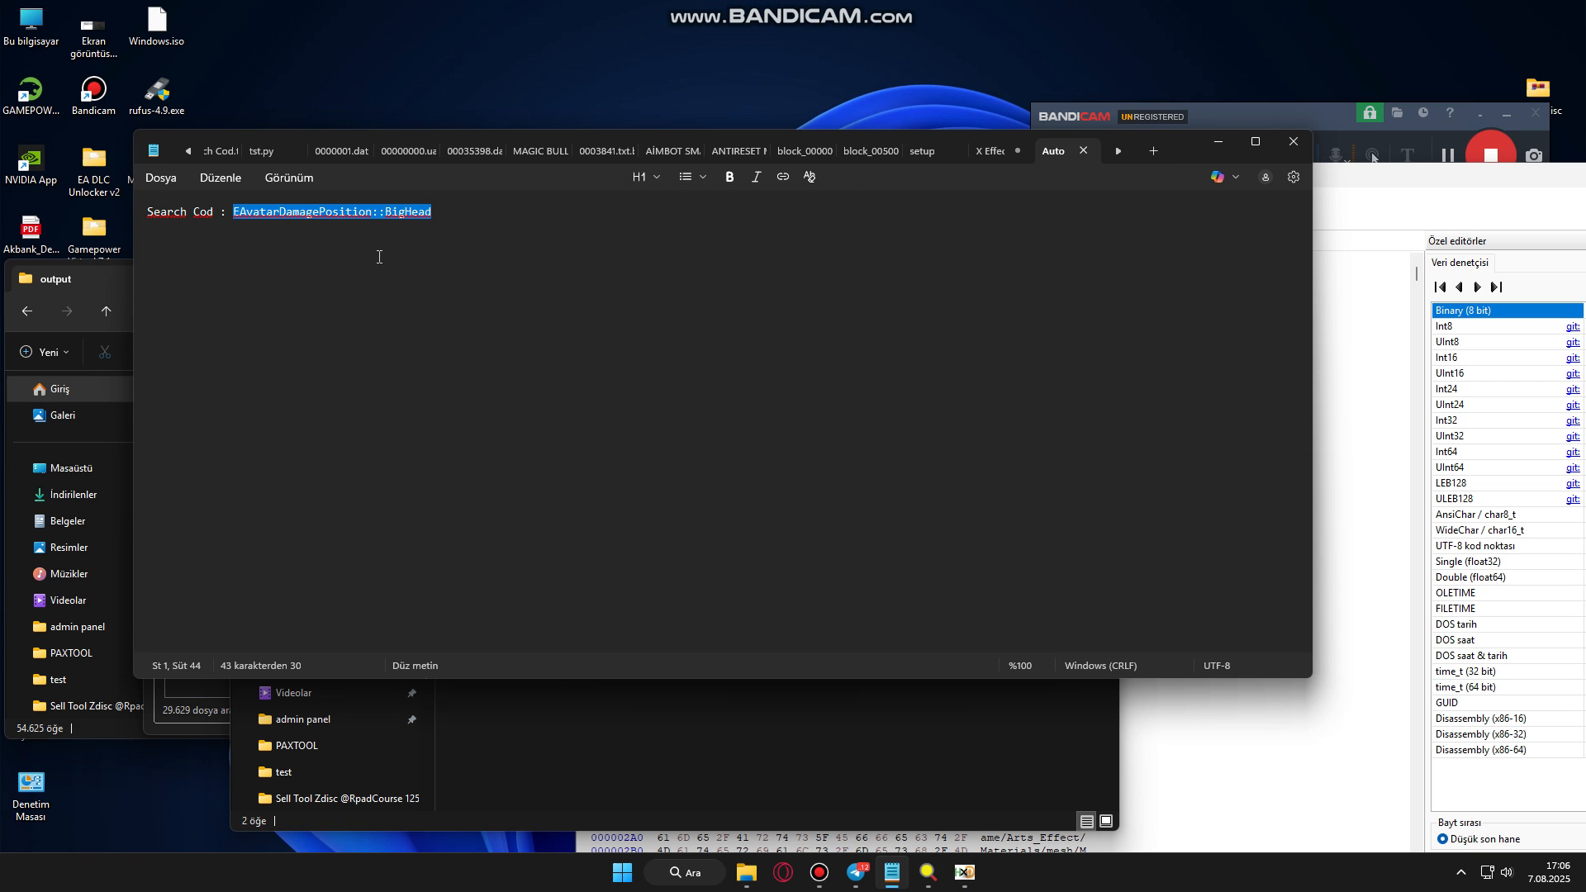
mouse_move(267, 254)
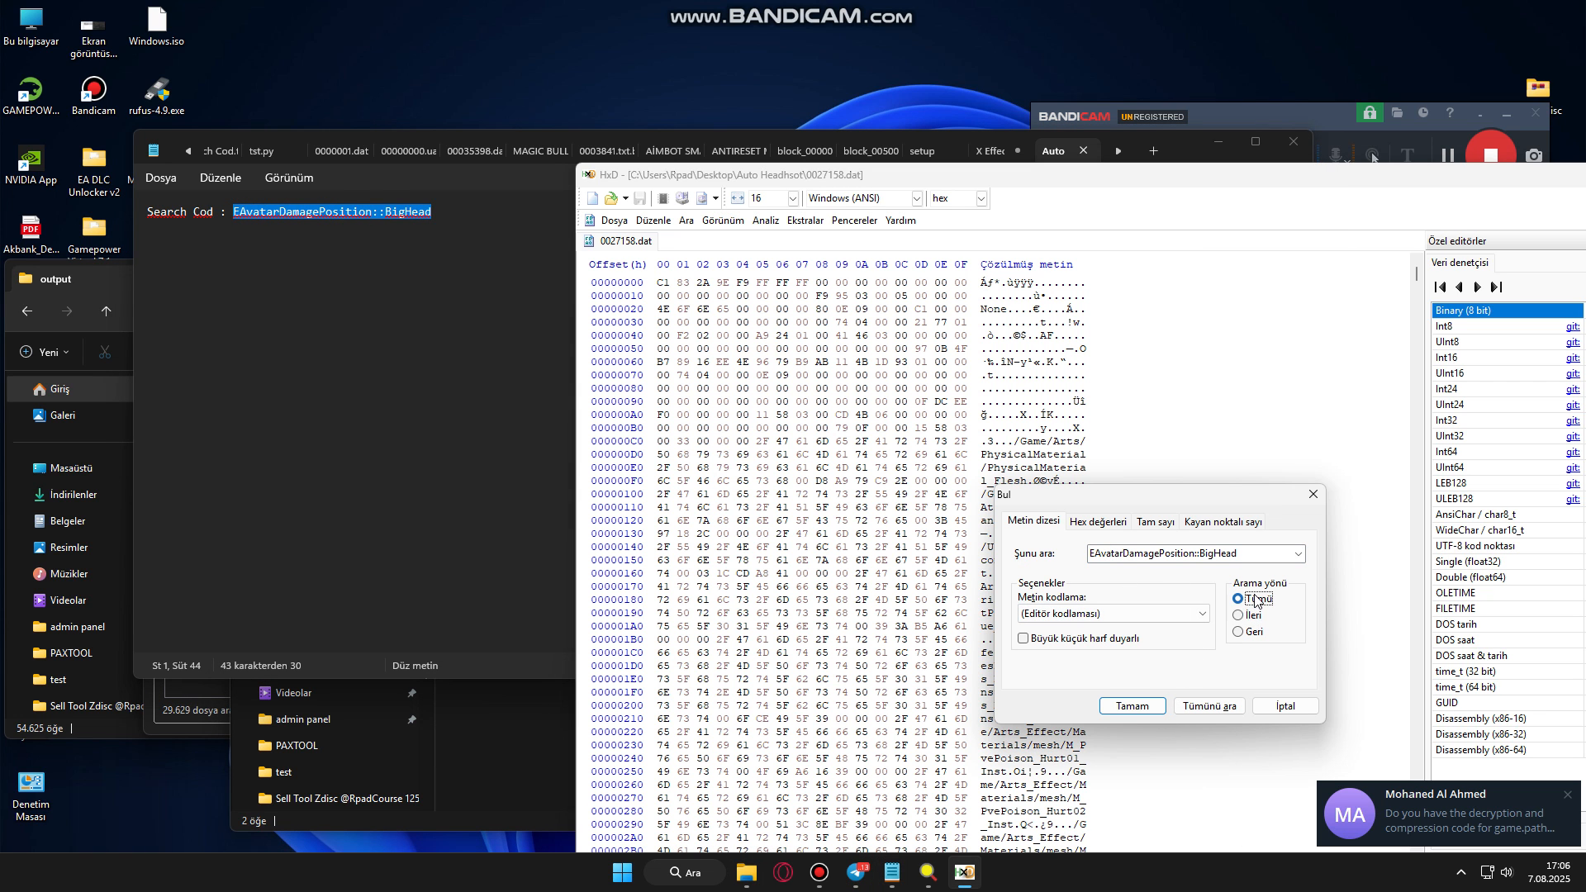
left_click(1131, 706)
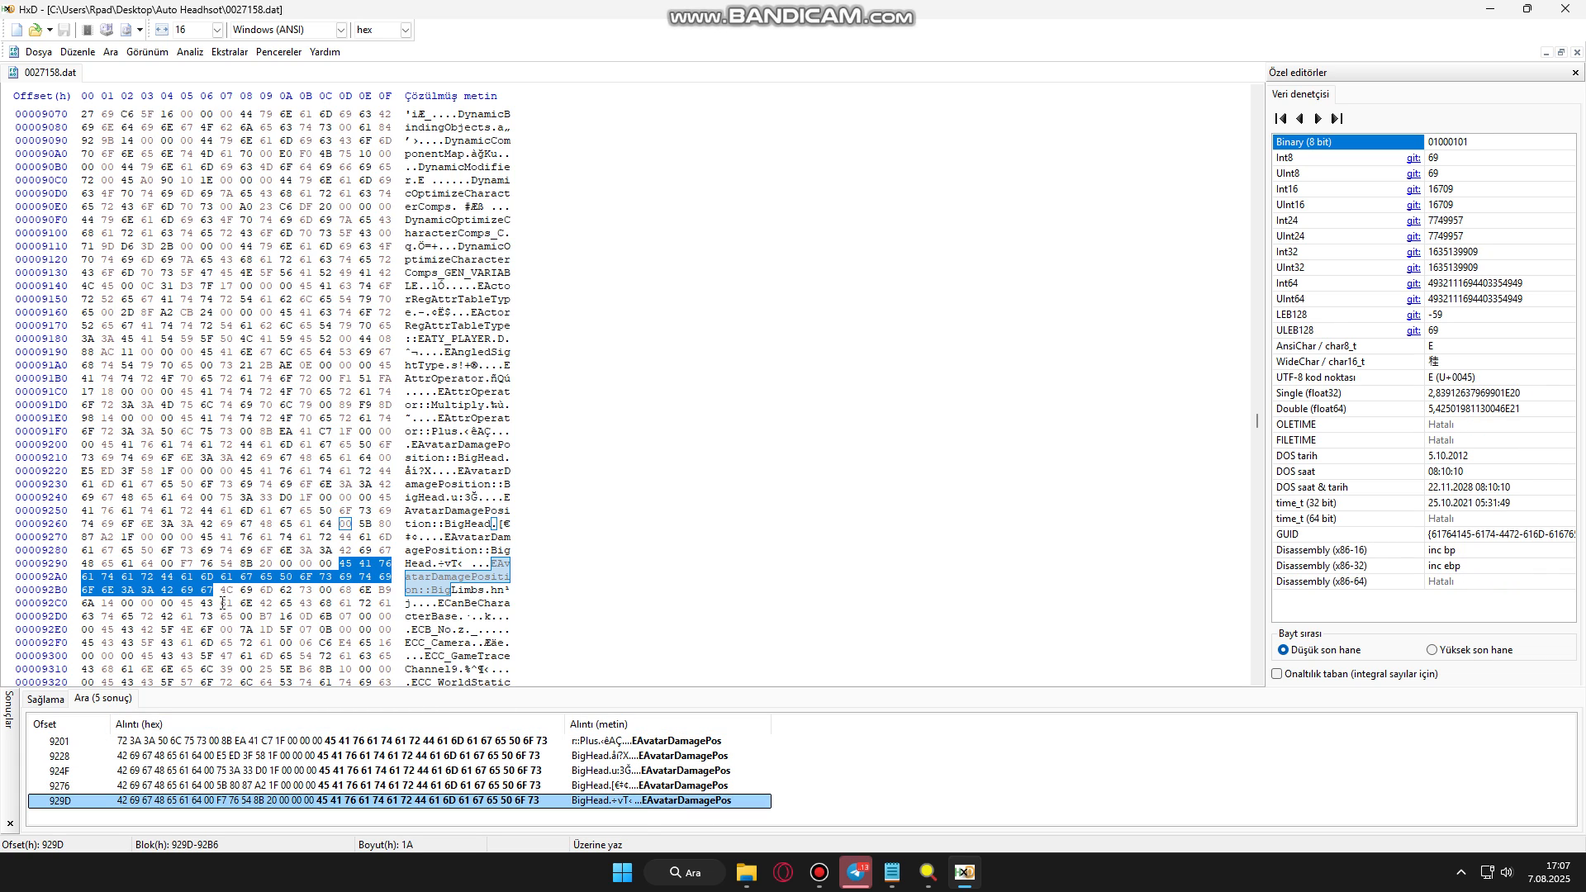
Paste the copied BigHead bytes over the entries at 9228 and 924F, then jump to 9201
right_click(233, 590)
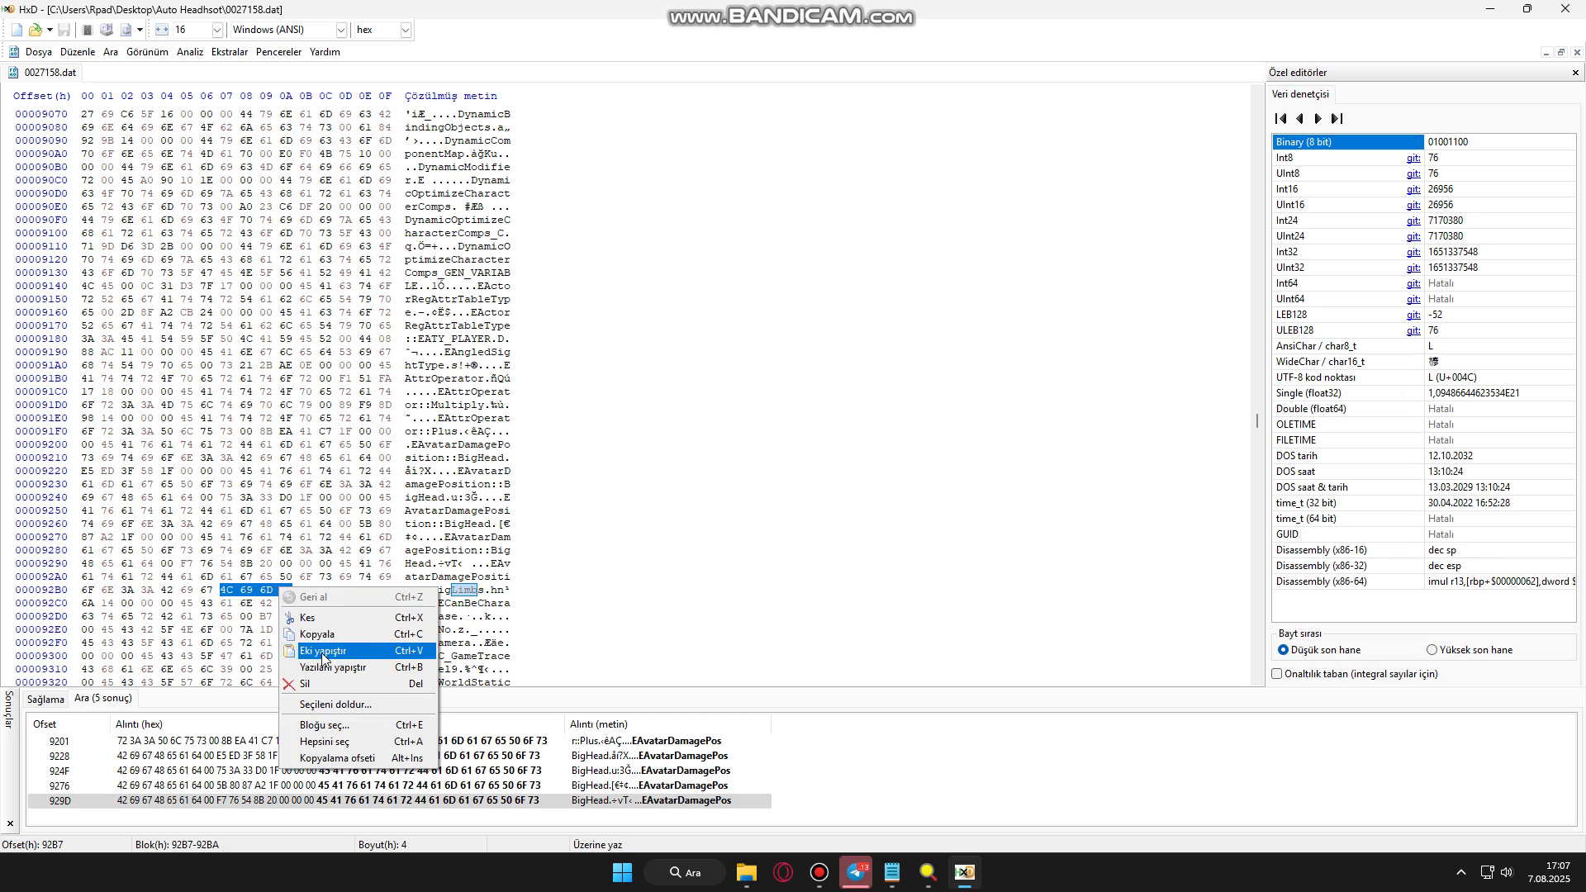
left_click(324, 650)
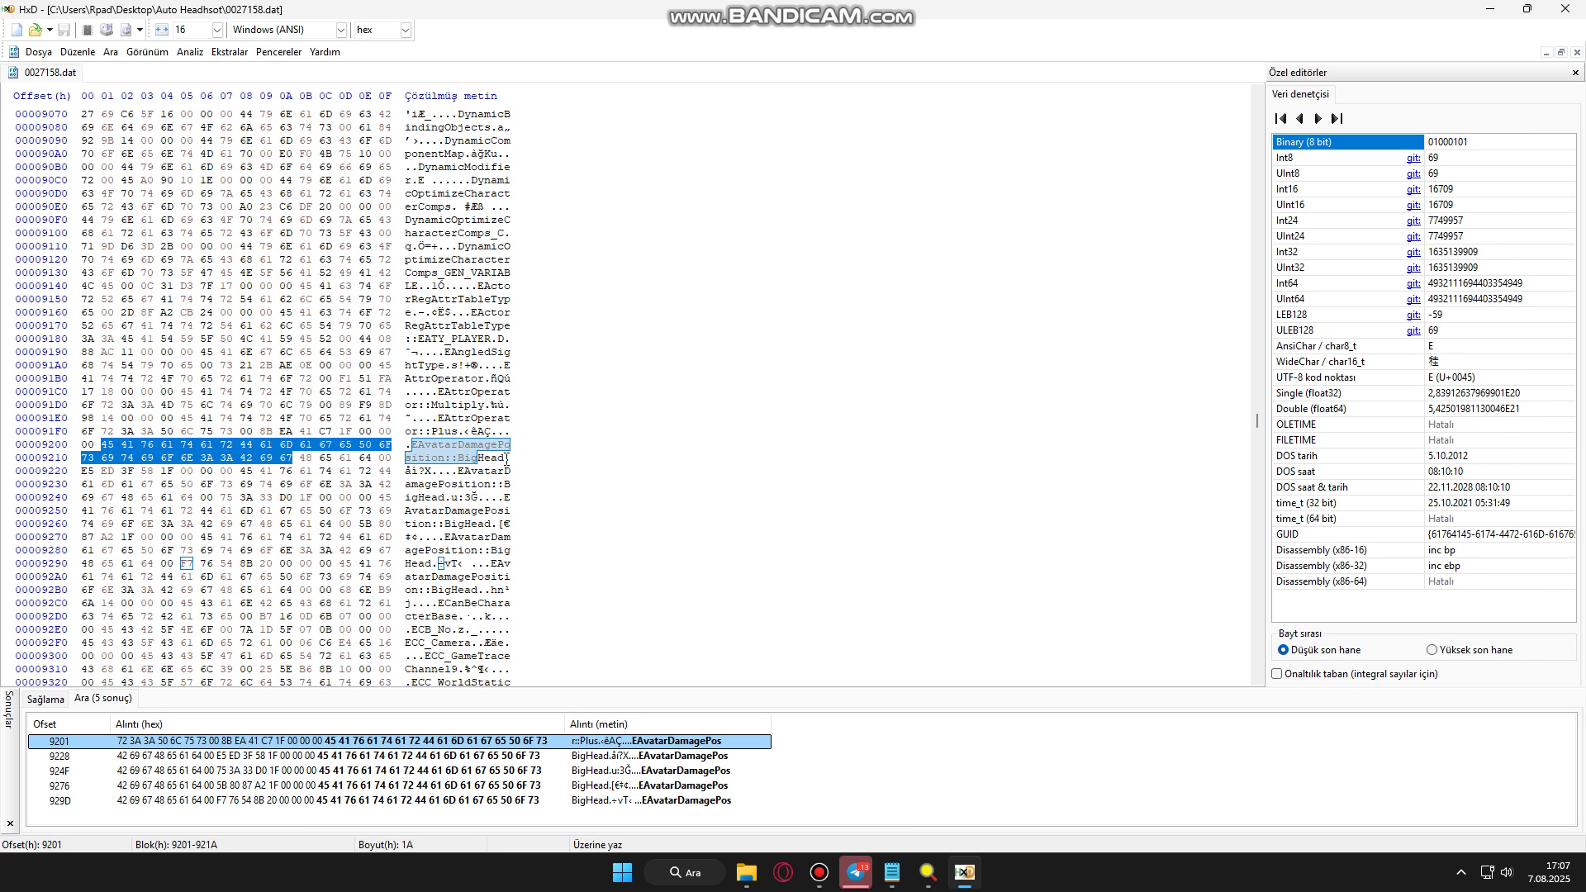
left_click(85, 470)
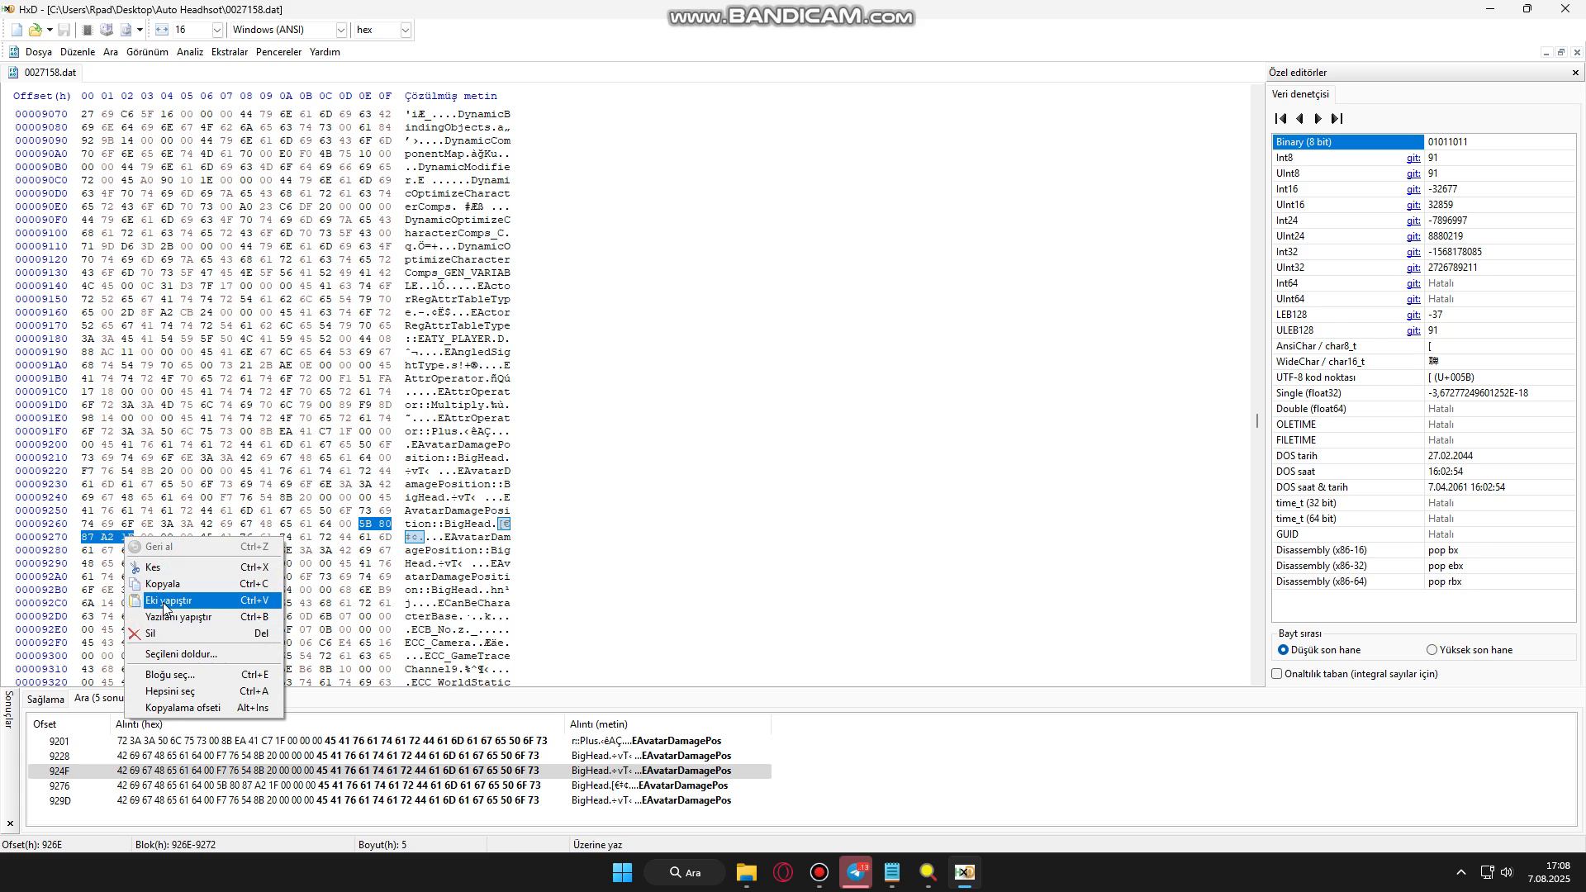
Paste the BigHead bytes over the 9276 entry, then jump to the 929D match
left_click(171, 599)
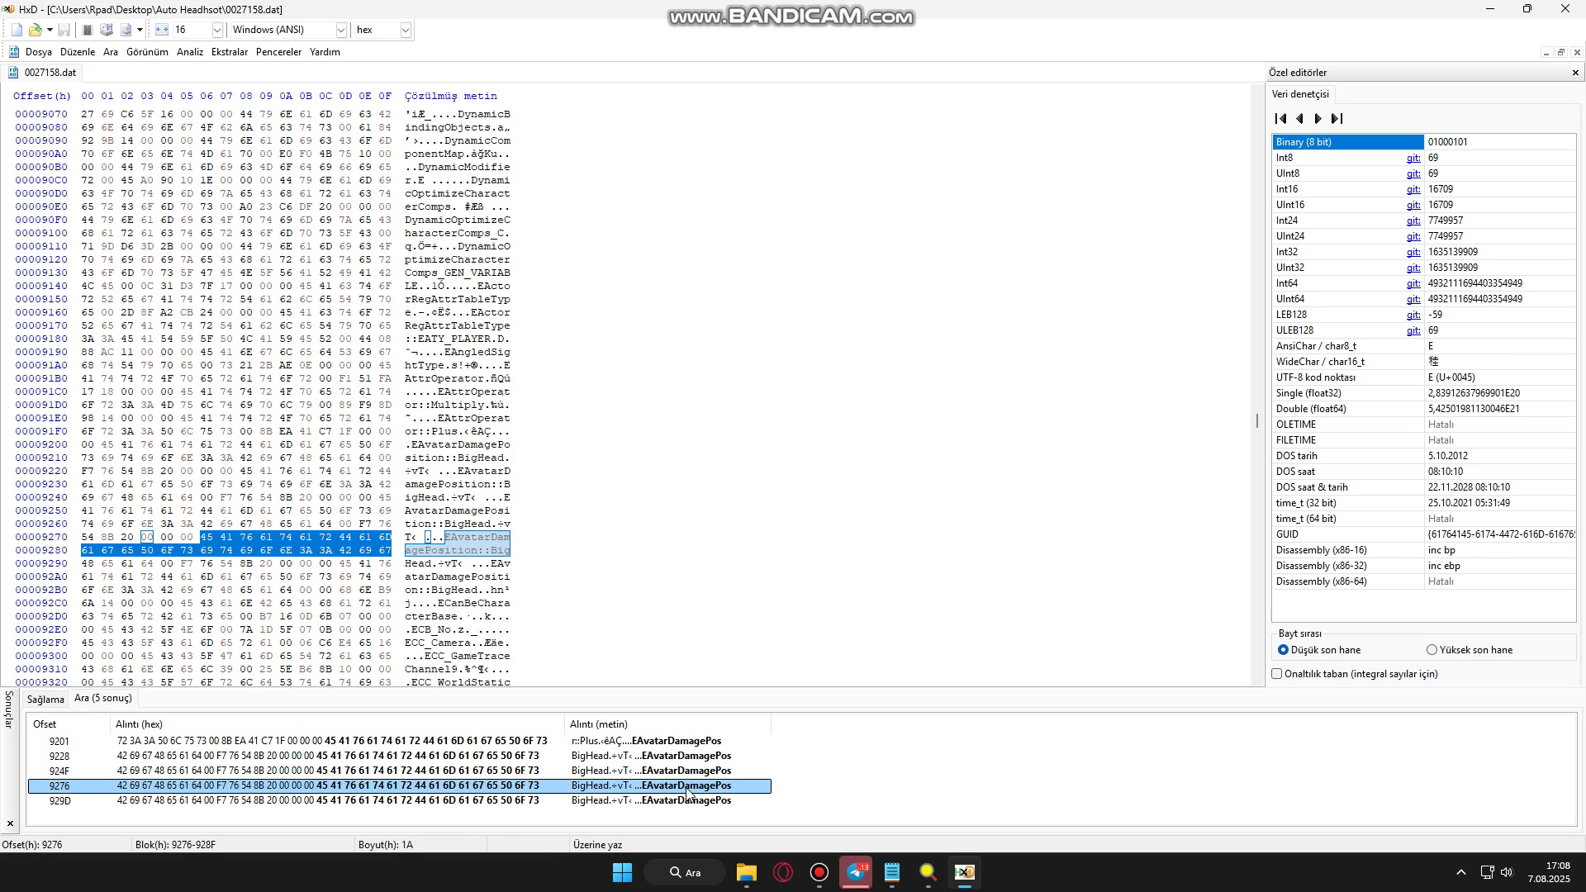
left_click(658, 801)
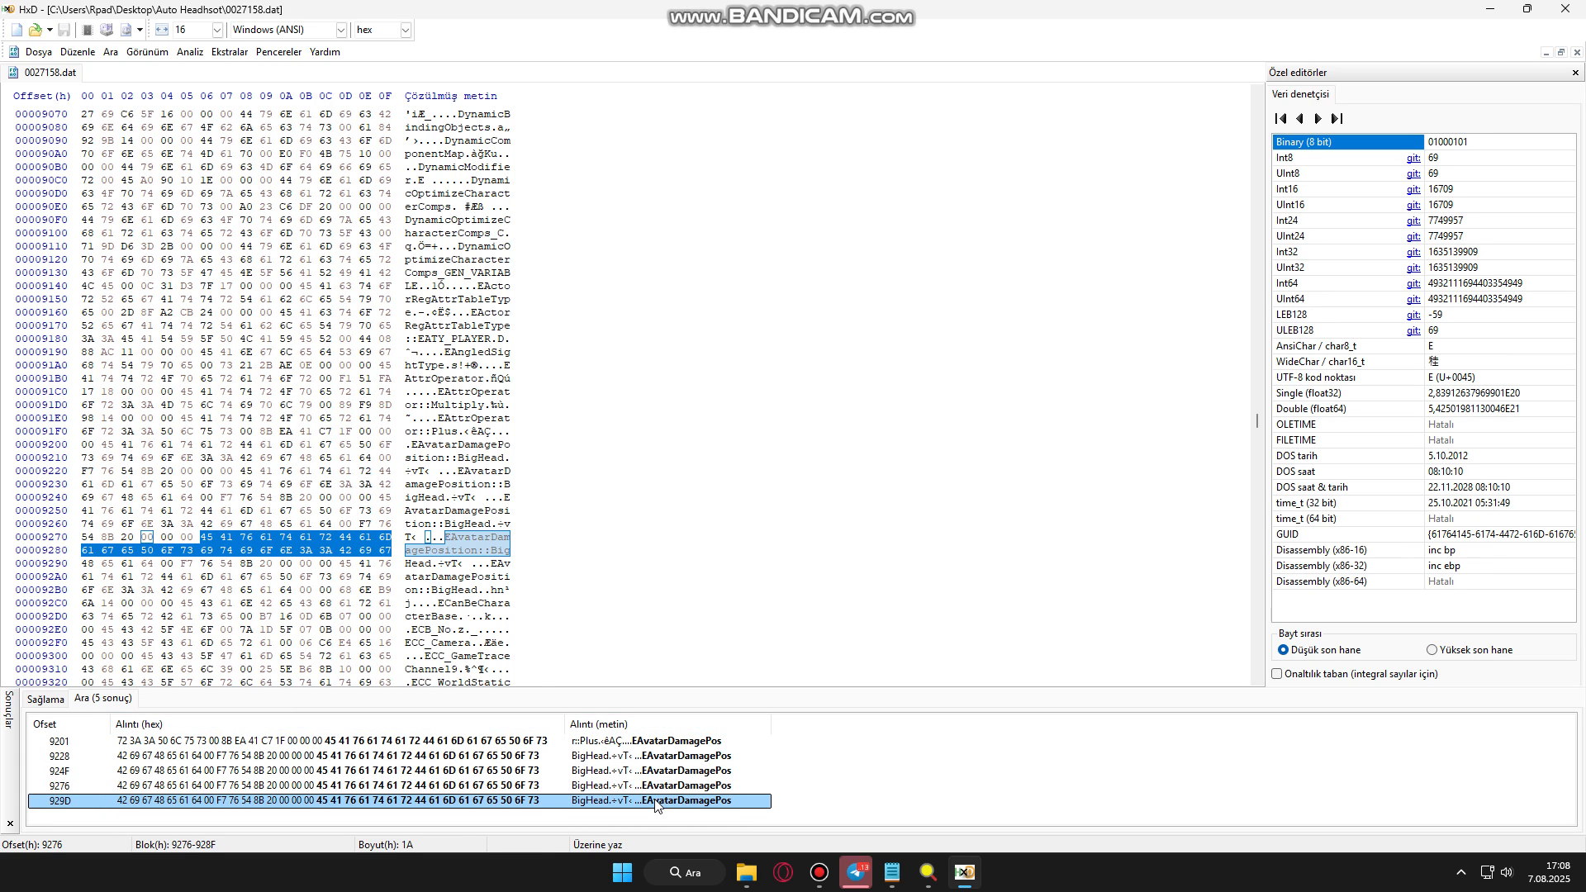